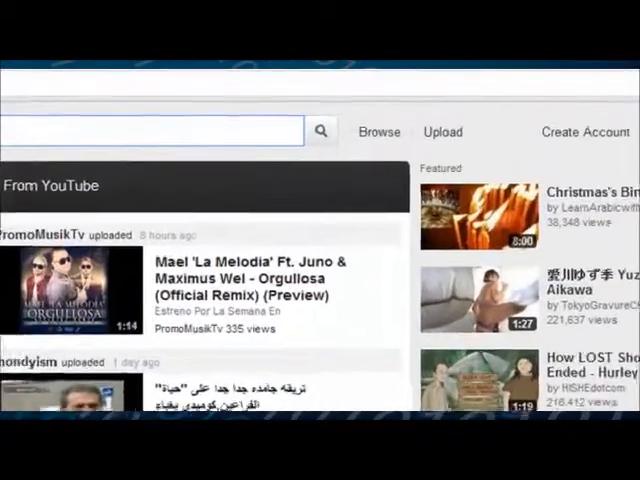
Go from the YouTube home feed to the video upload page.
left_click(442, 132)
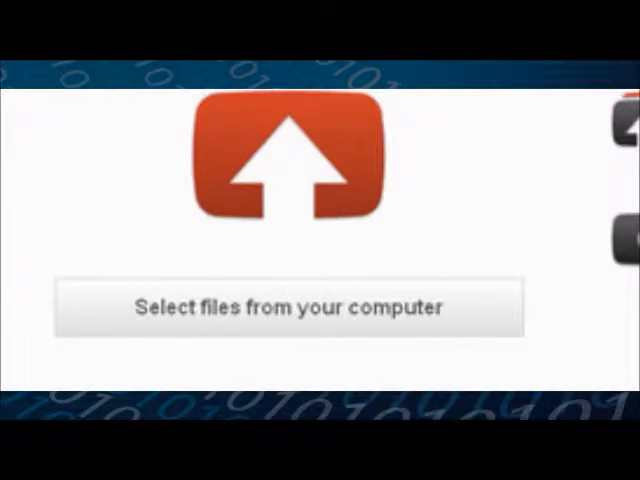
Choose My Business.avi from the computer and start uploading it.
left_click(288, 308)
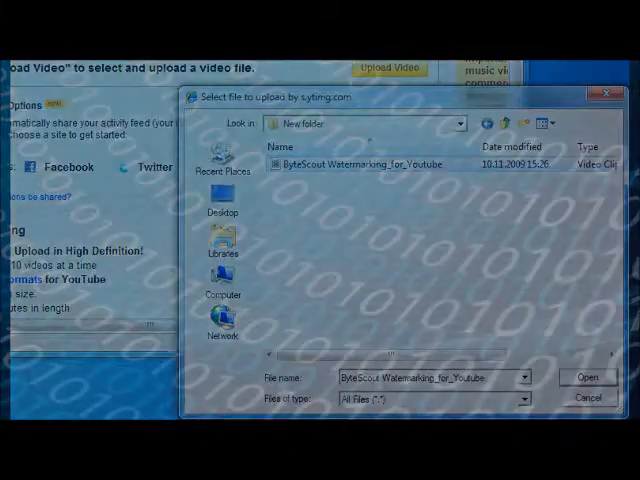
left_click(588, 376)
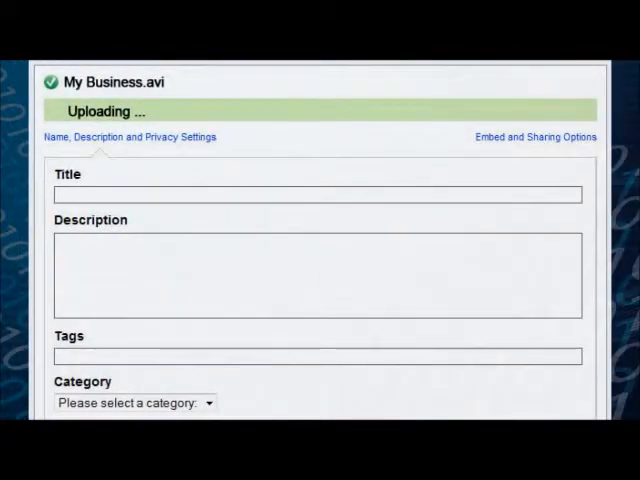
Title the video 'Welcome to XYZ Book Store', add address/phone description, and tags 'Book, store, your city, XYZ, sales'.
type("Welcome to XYZ Book Store")
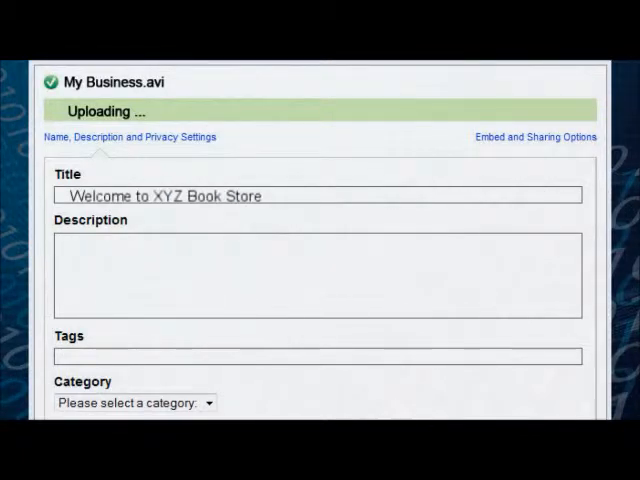
left_click(316, 276)
type("Business address:        Phone number:")
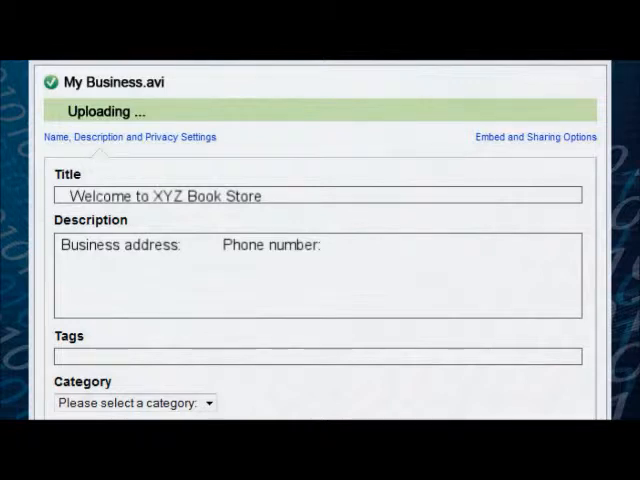
type("Book, store, your city, XYZ, sales")
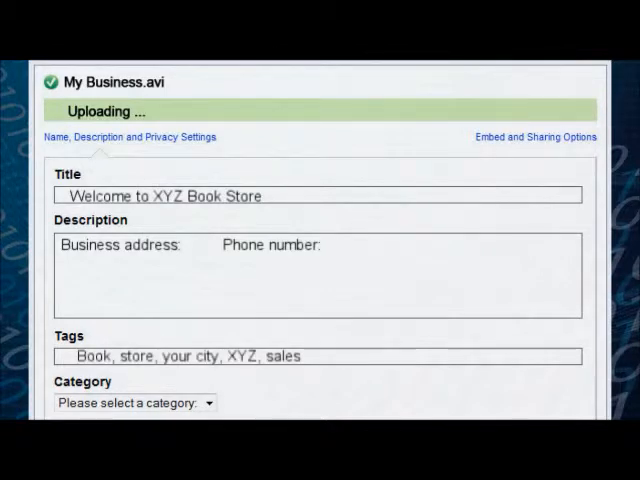